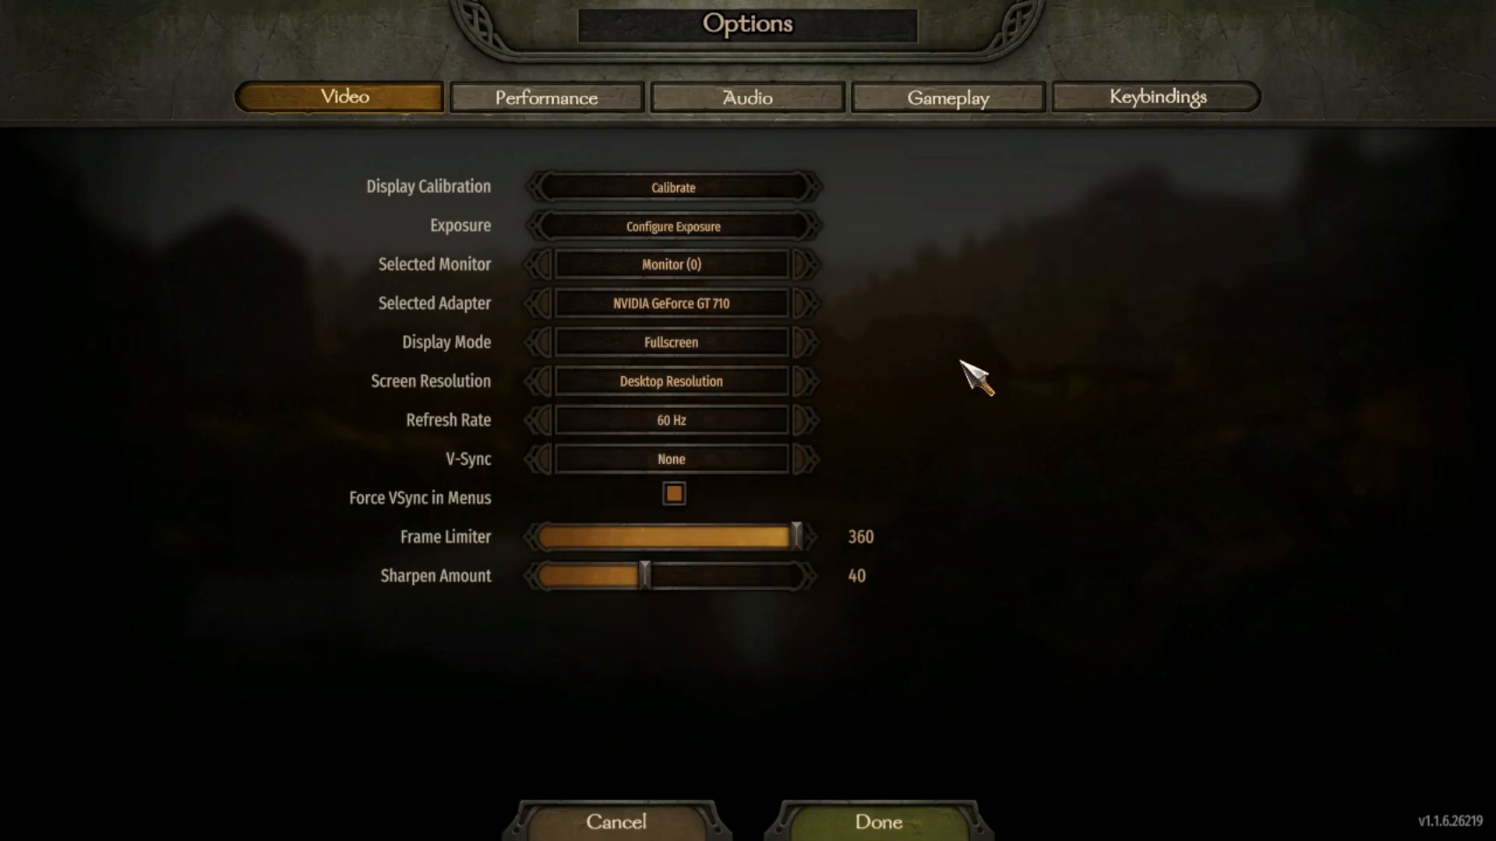
Step: Review the Performance tab's Graphics, Resolution Scaling, Gameplay and Audio settings at their lowest values
click(545, 96)
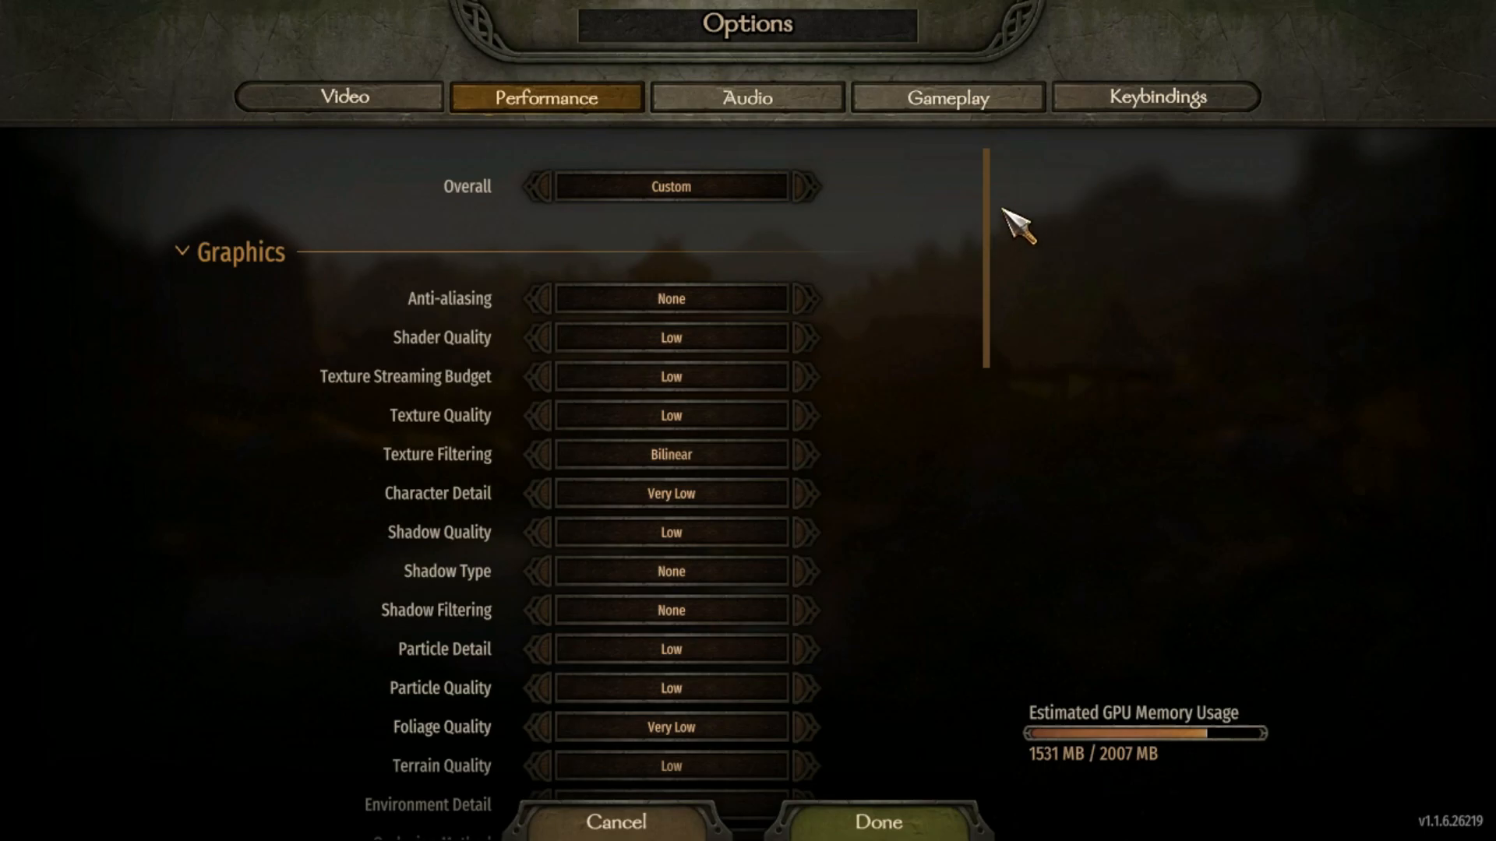
scroll(down, 3)
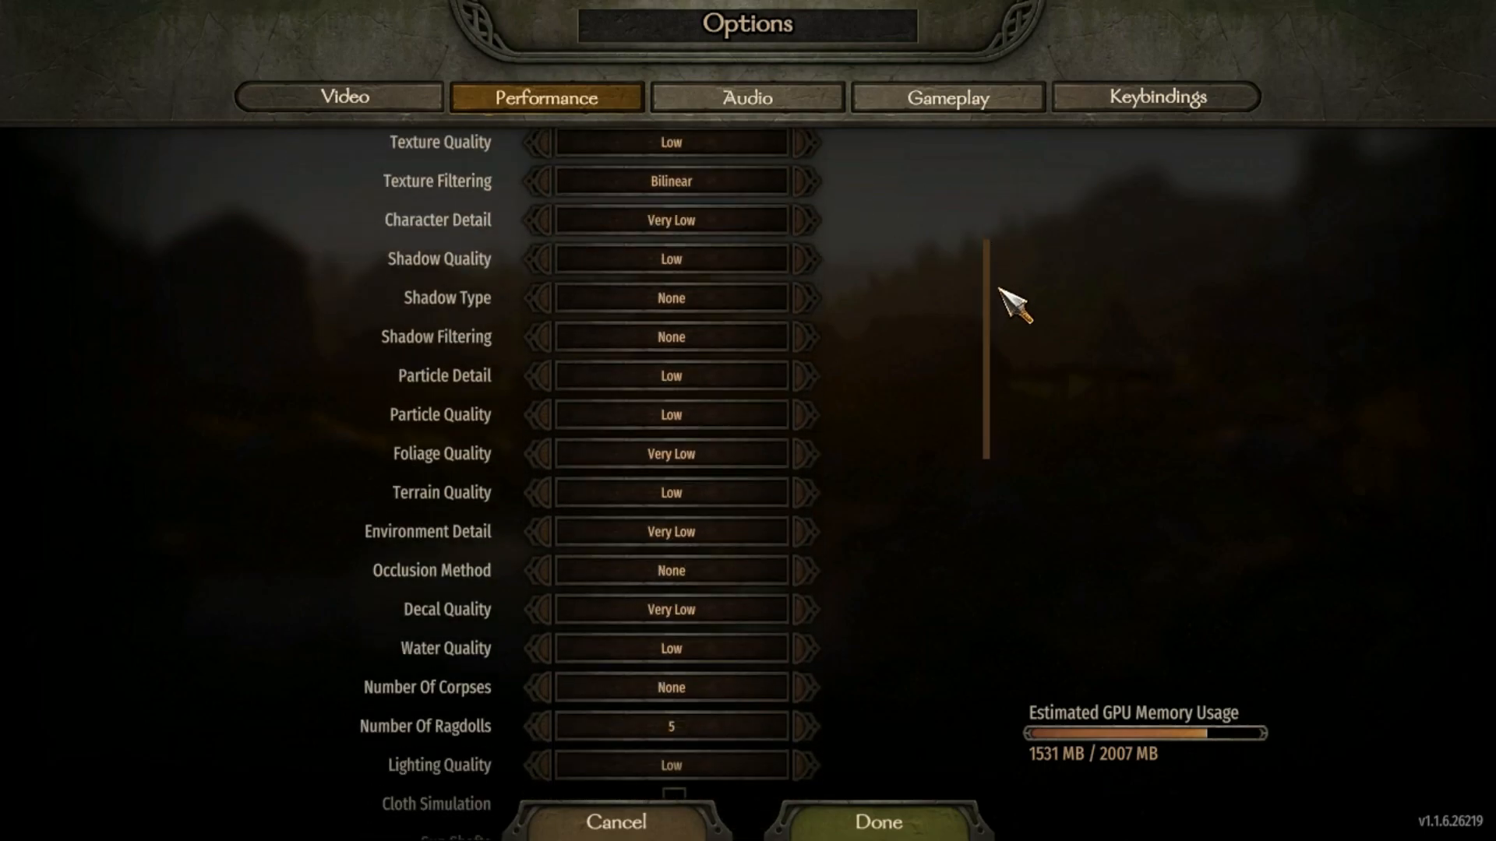
scroll(down, 3)
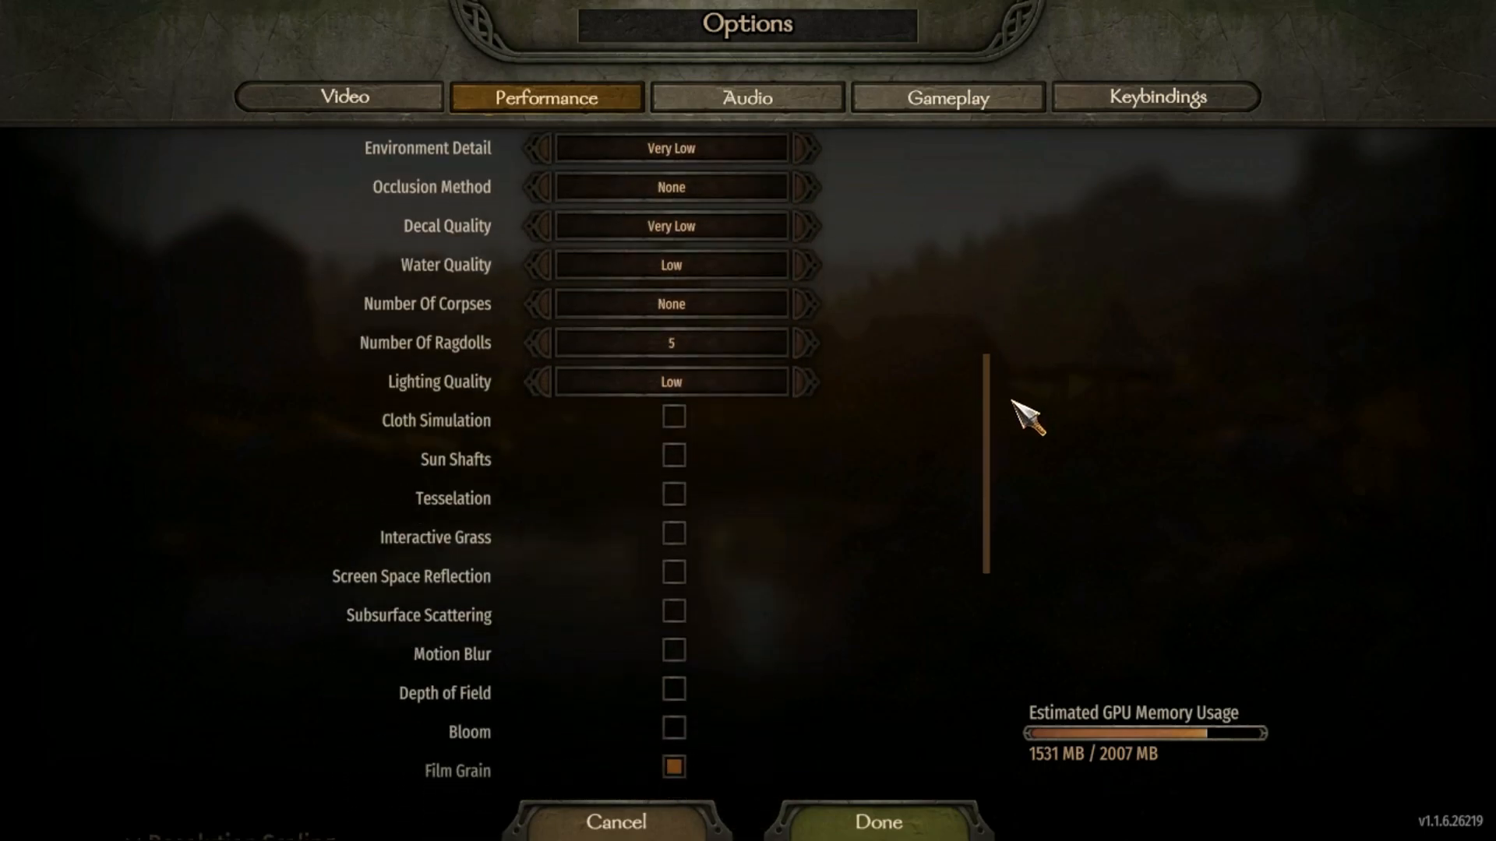
scroll(down, 3)
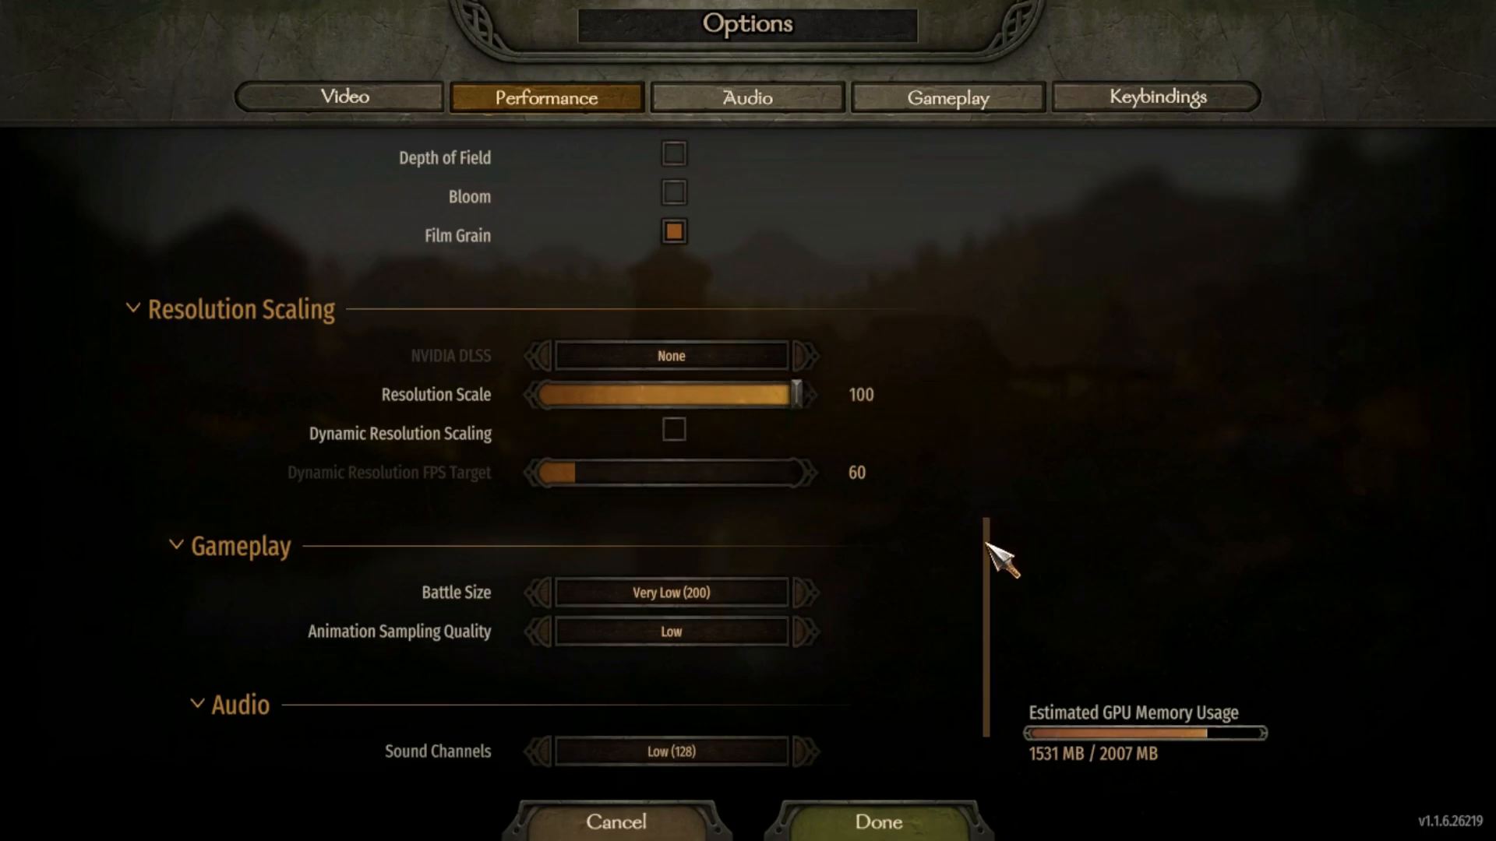
click(670, 592)
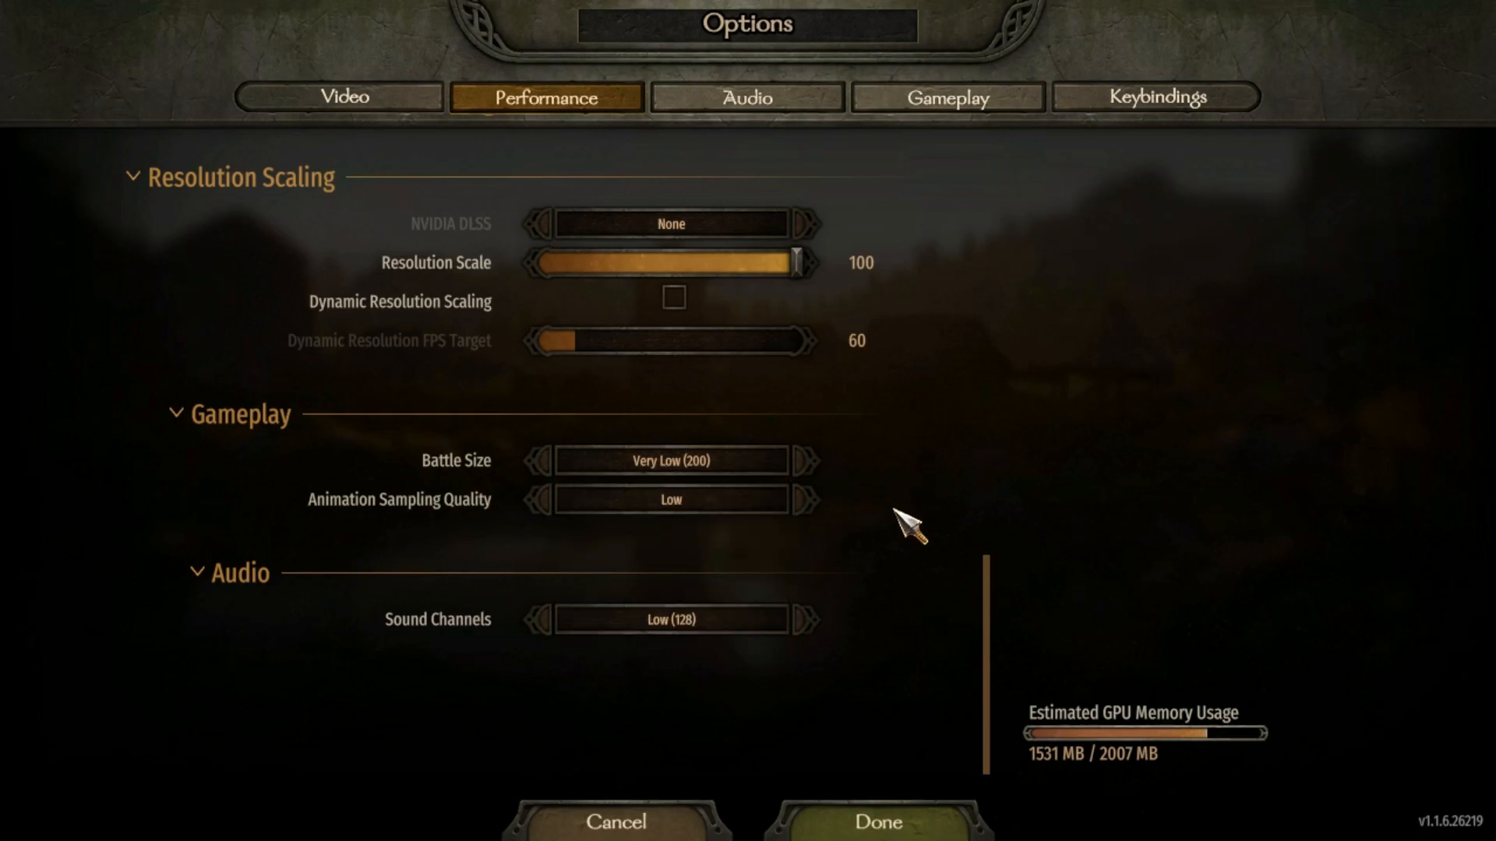
click(670, 620)
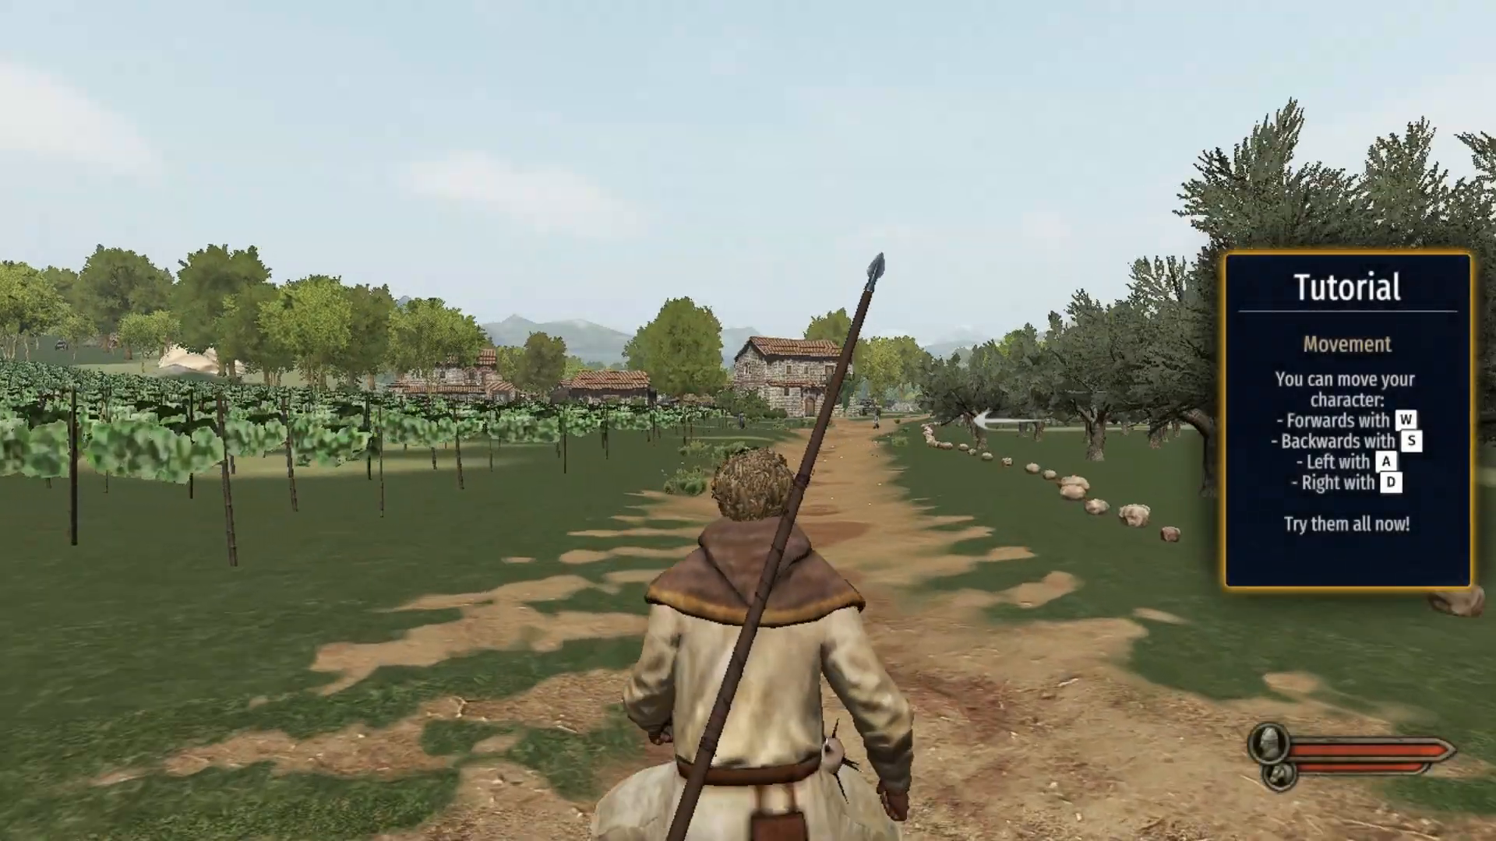
Step: Walk the tutorial character forward along the dirt road using W
key(w)
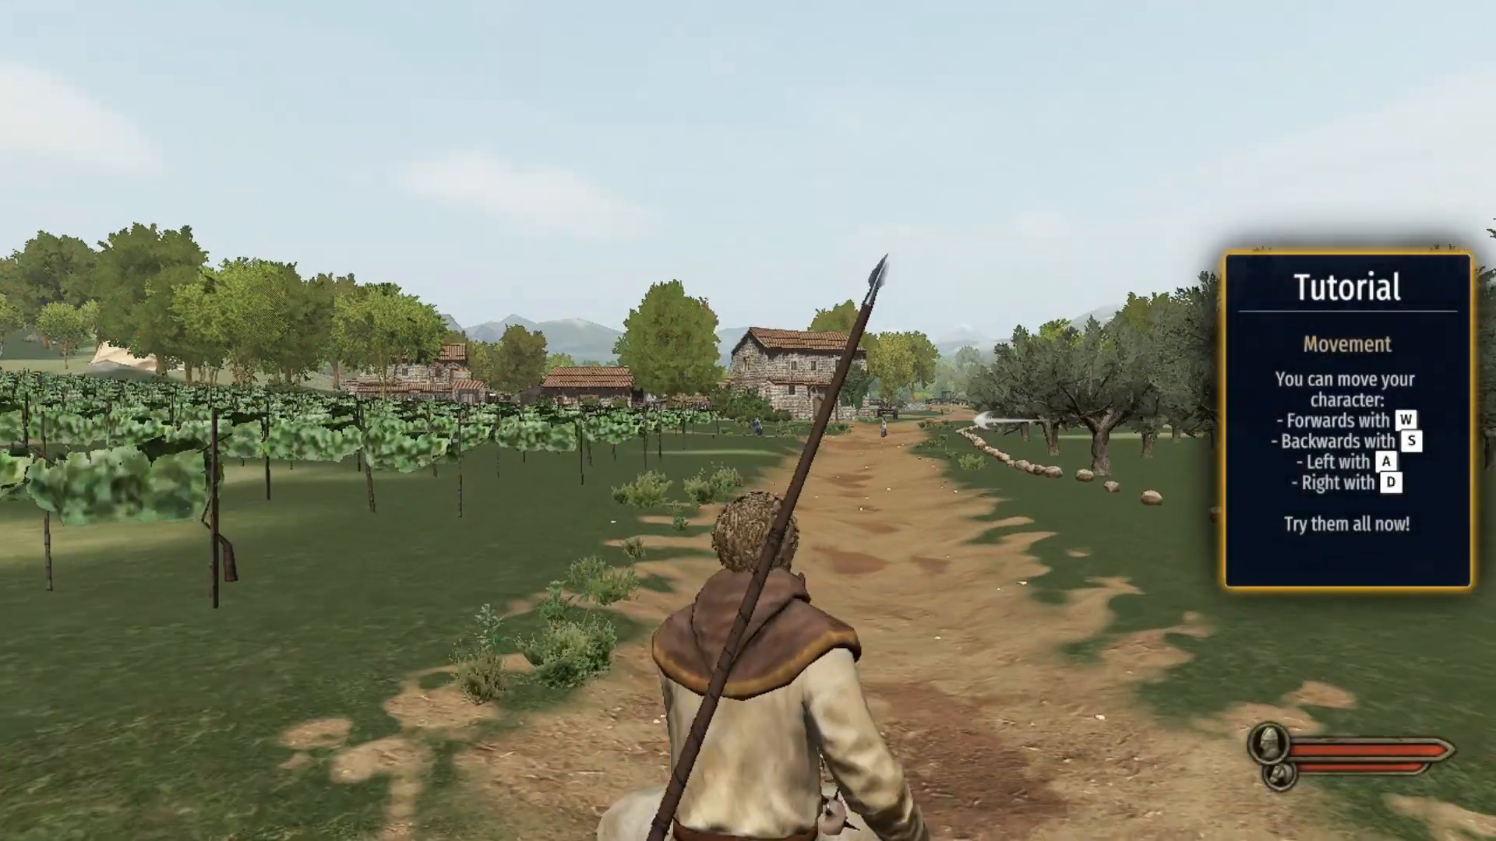
key(w)
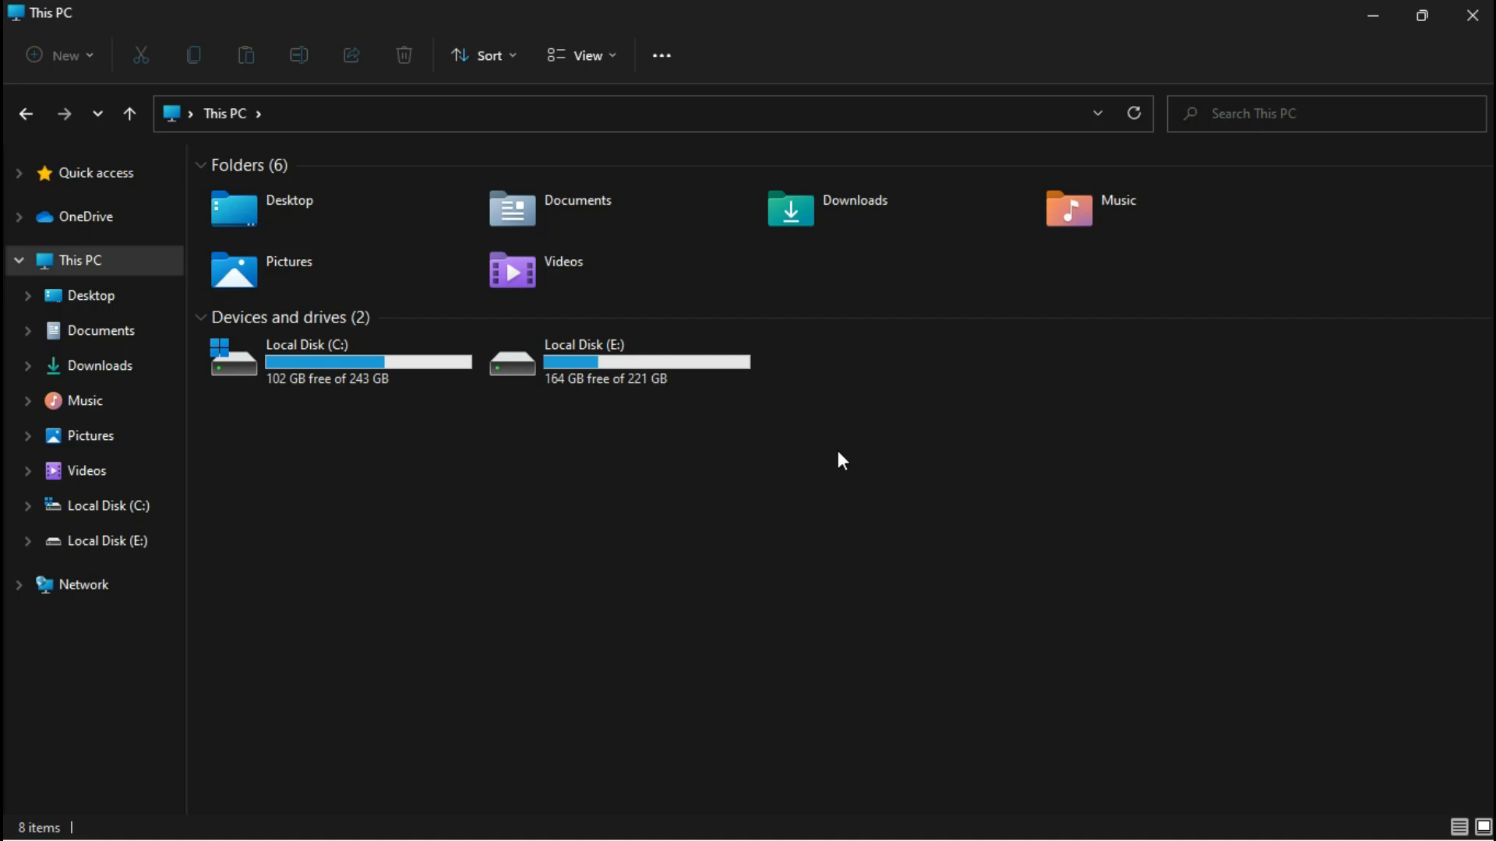
Step: Browse to Documents › Mount and Blade II Bannerlord › Configs and open engine_config in Notepad
double_click(577, 201)
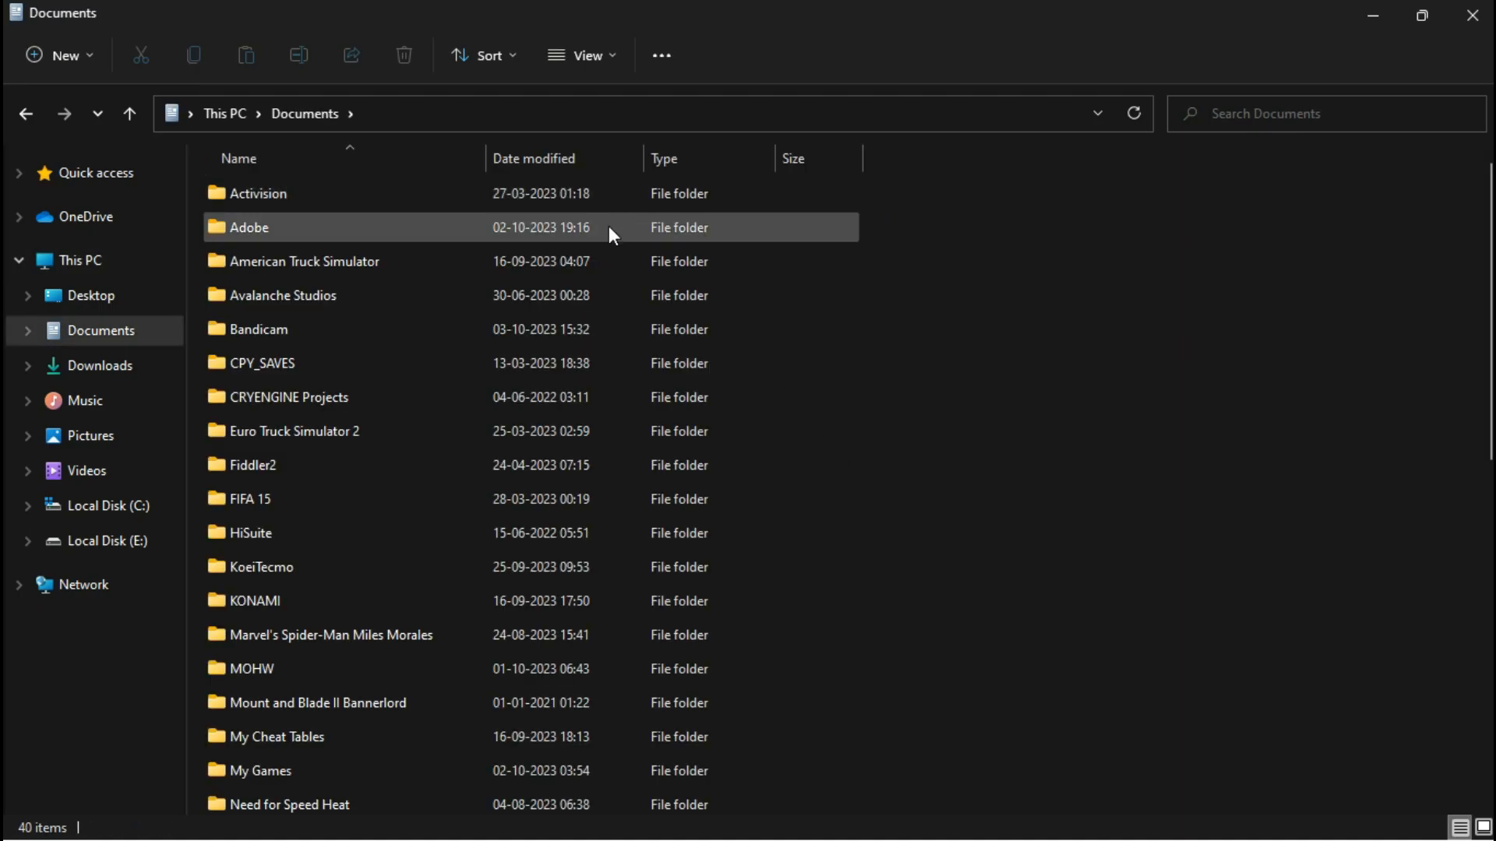
double_click(318, 702)
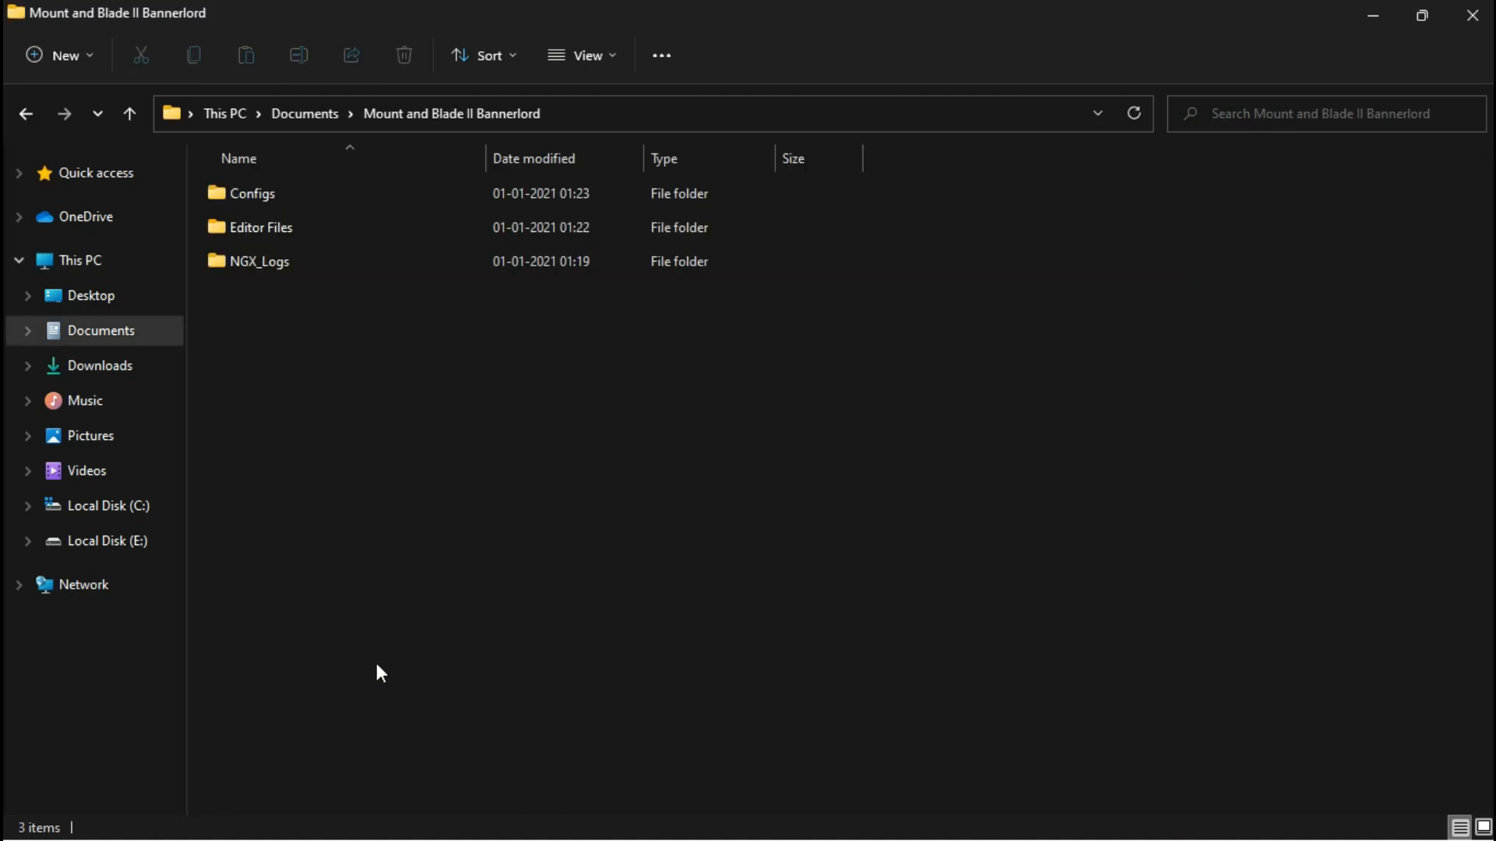
double_click(252, 193)
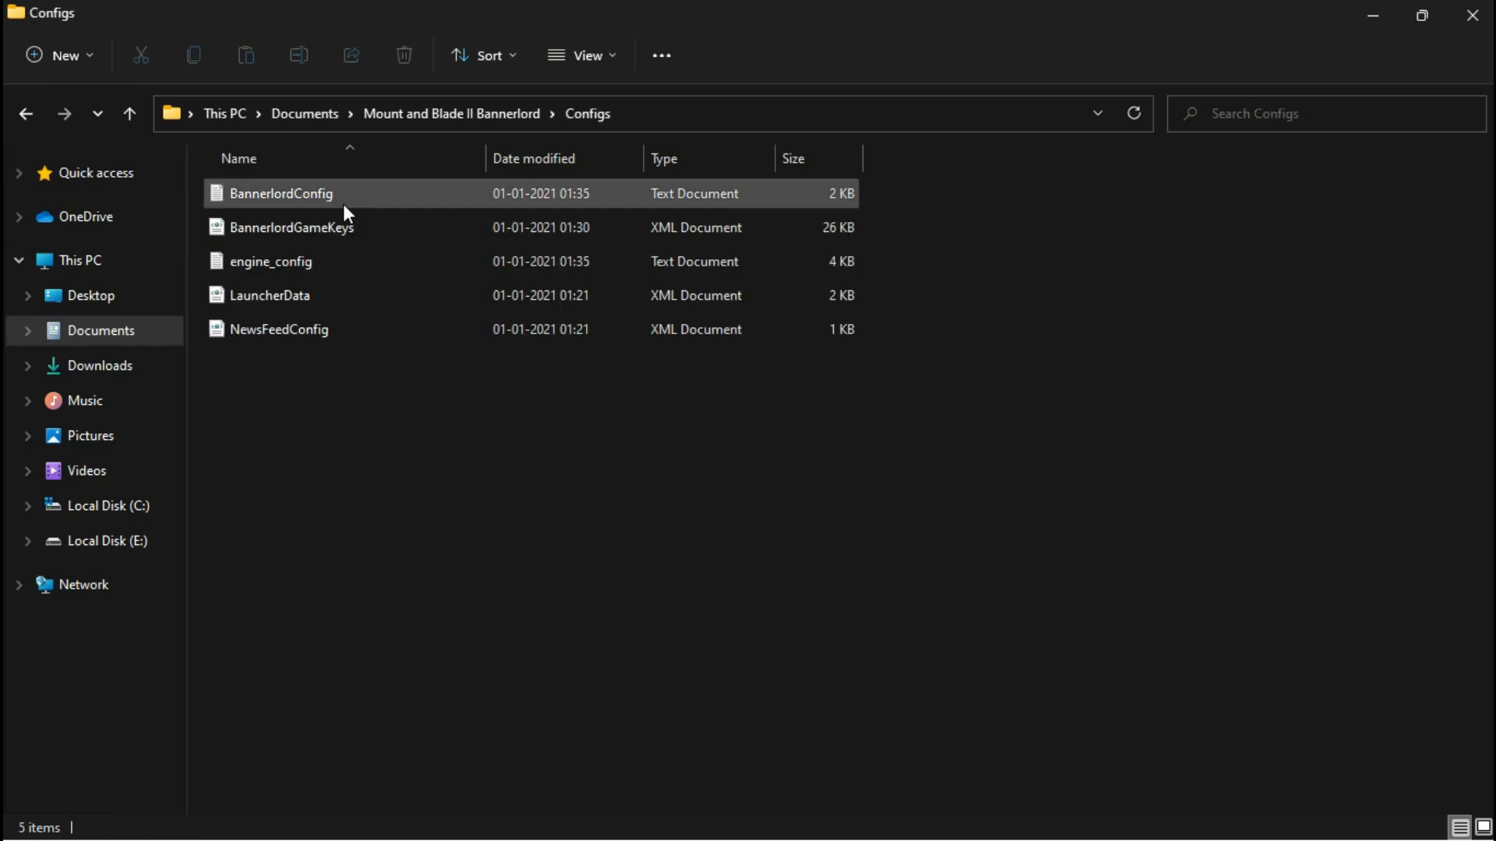
right_click(270, 260)
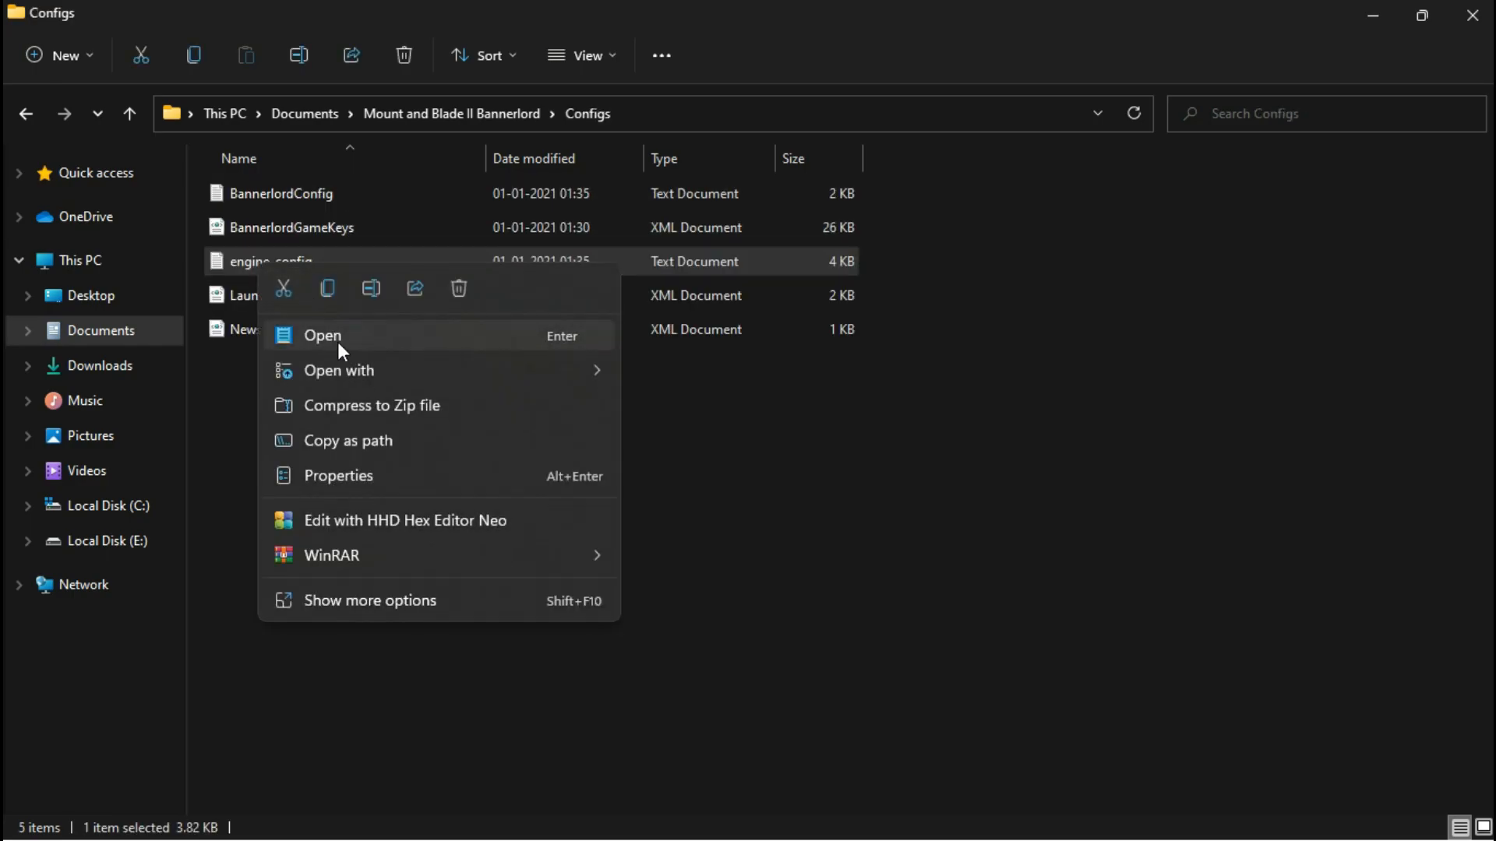
click(323, 335)
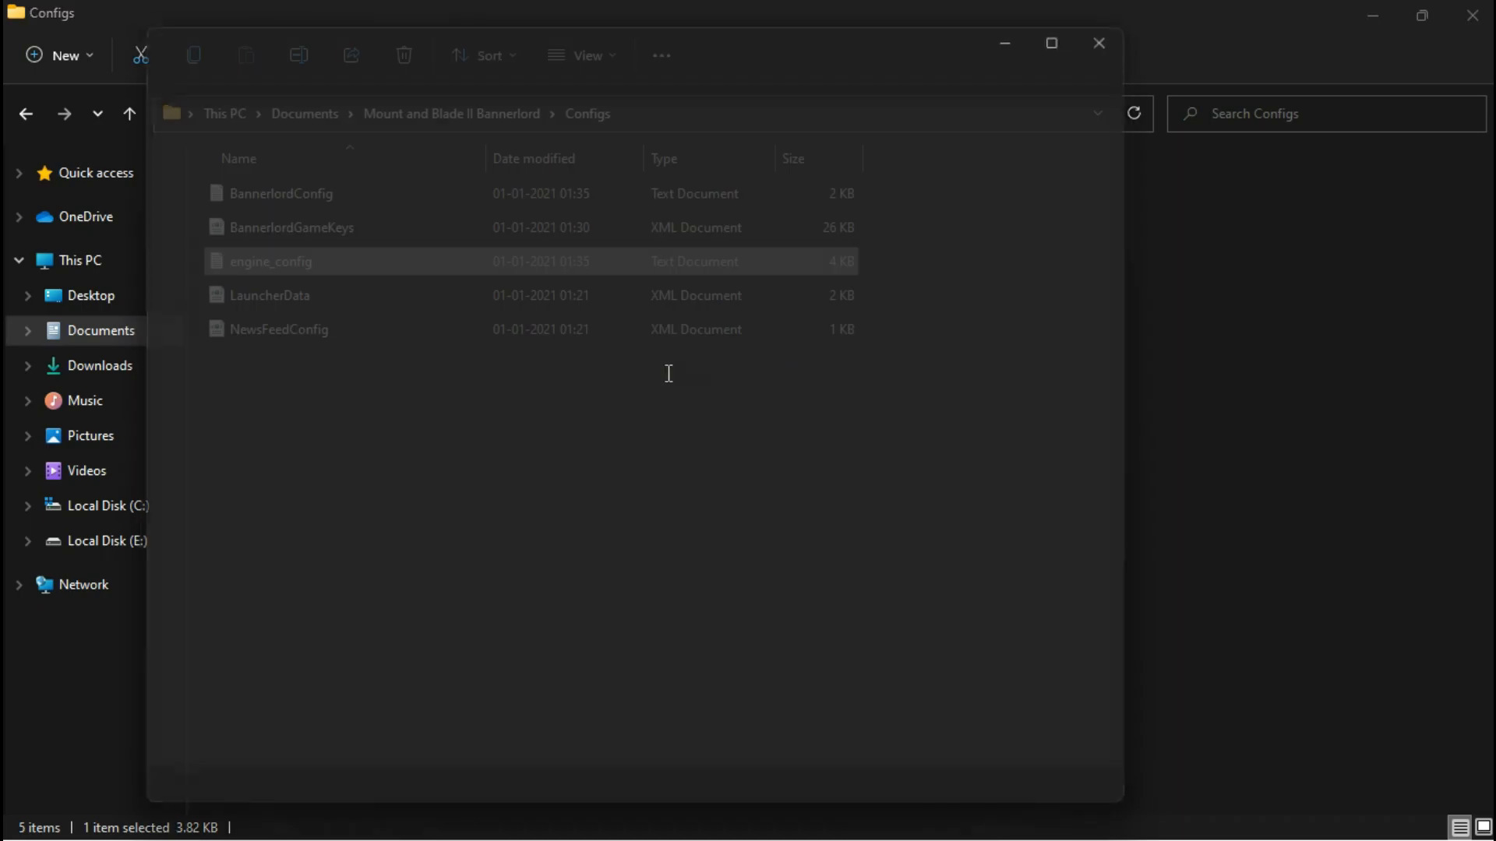
double_click(272, 262)
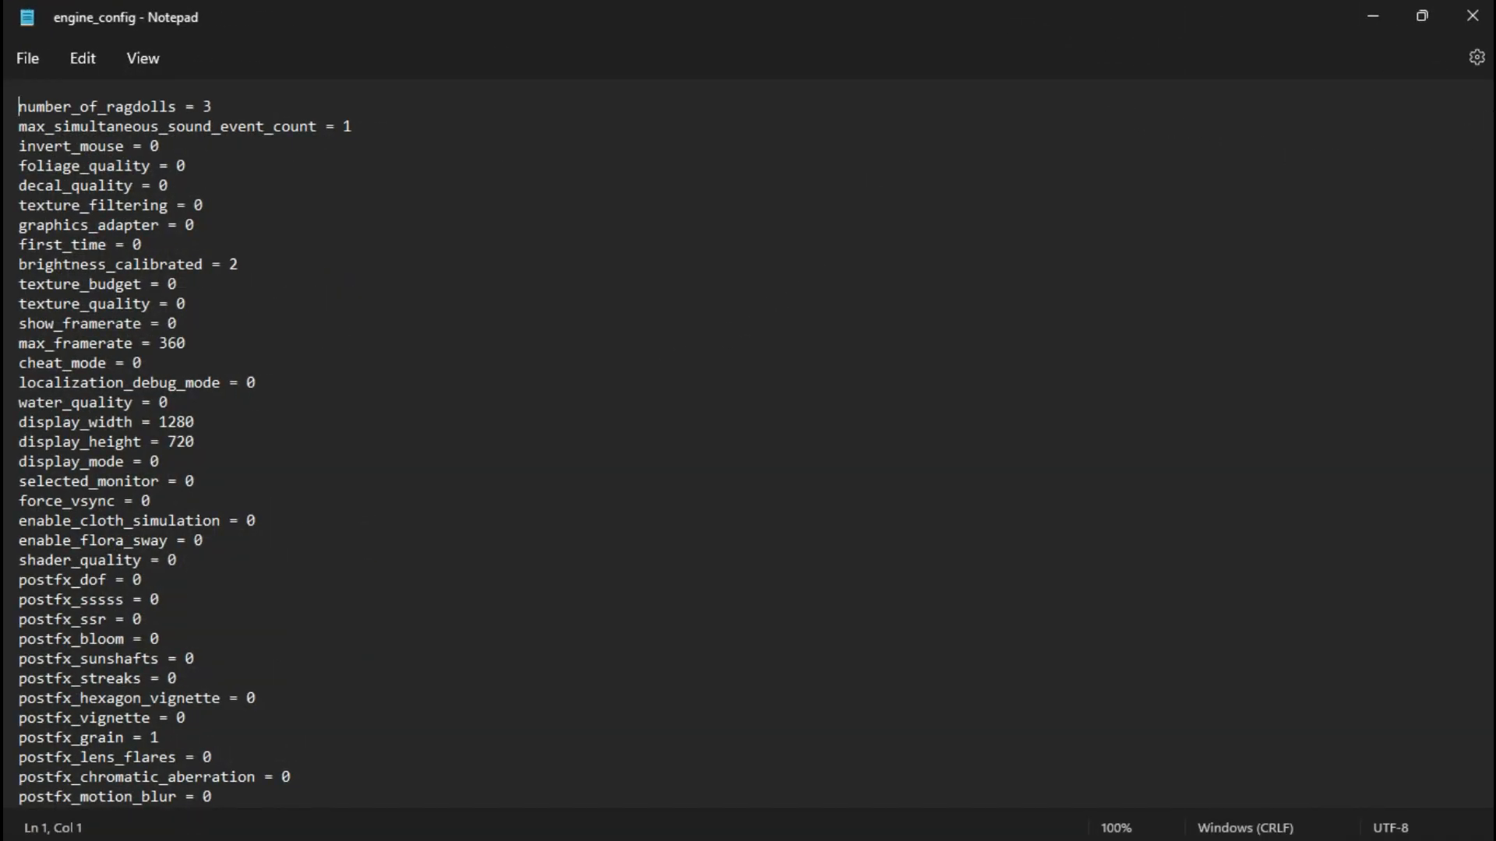
scroll(down, 3)
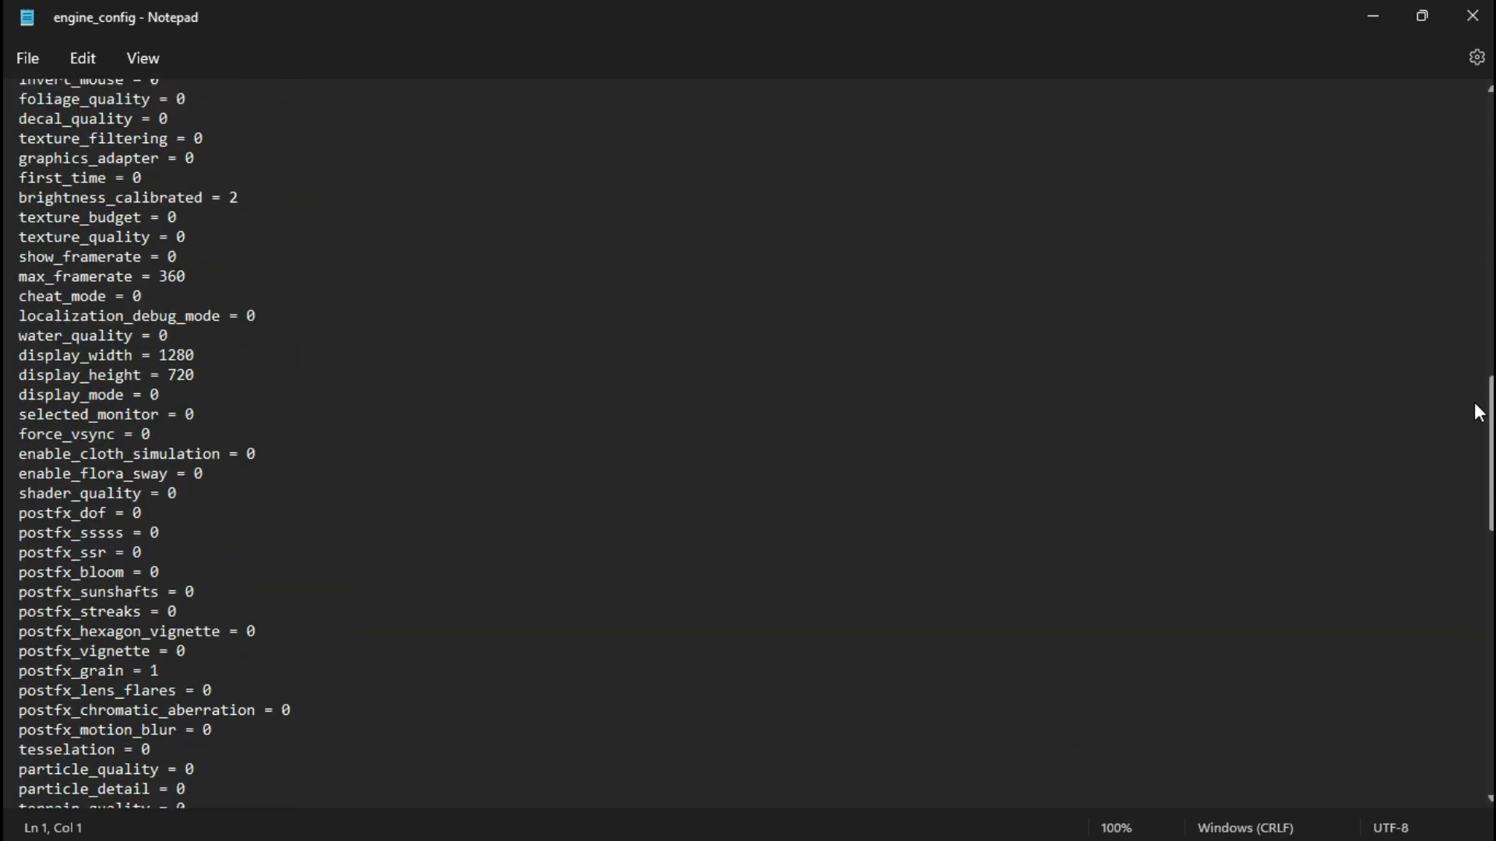
scroll(down, 3)
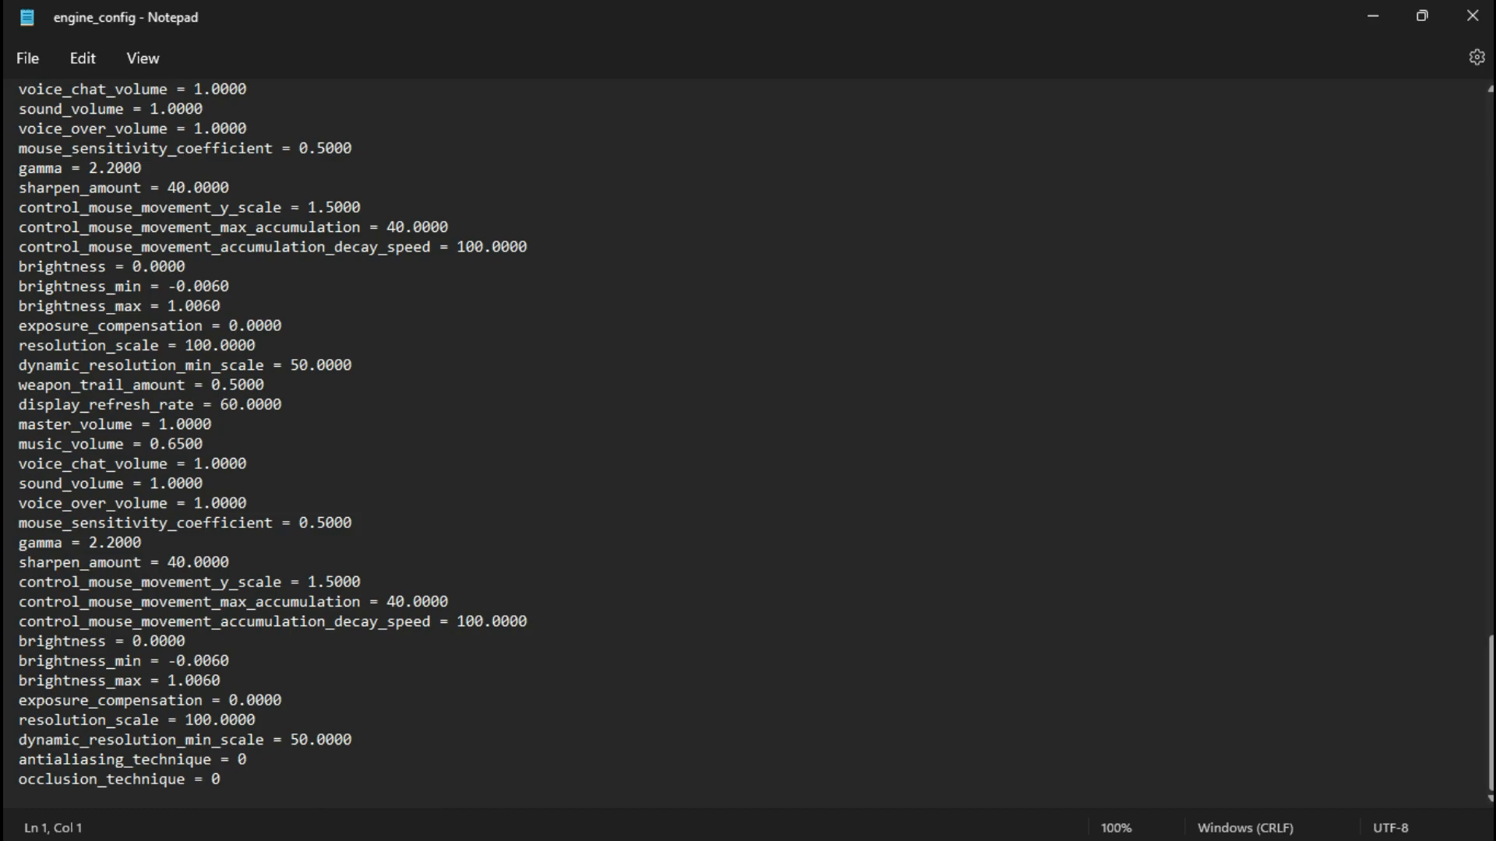
mouse_move(600, 465)
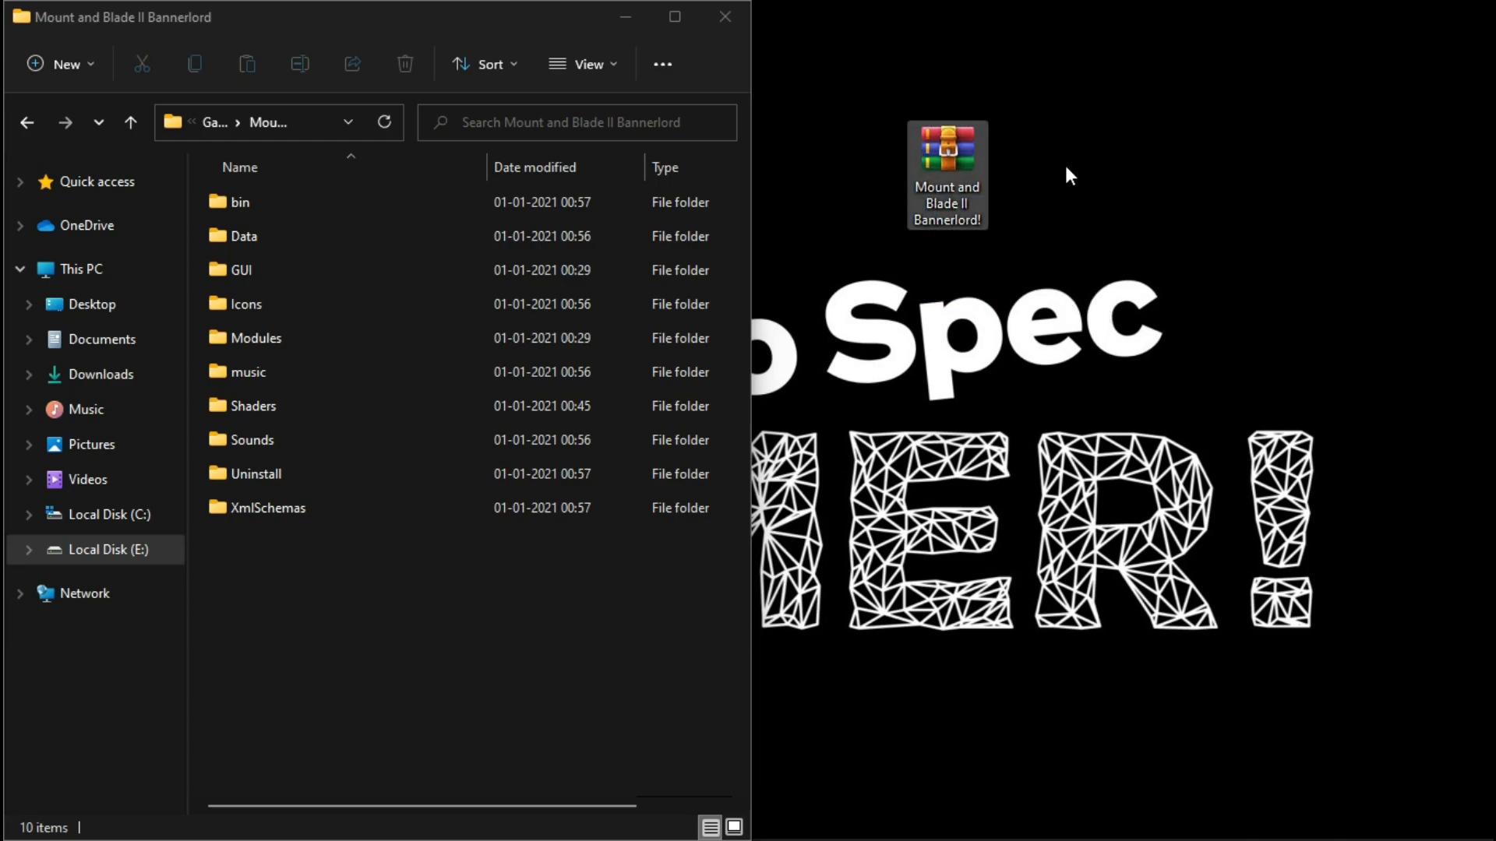
Step: Open the desktop Bannerlord .rar archive and close WinRAR's license purchase reminder
double_click(946, 173)
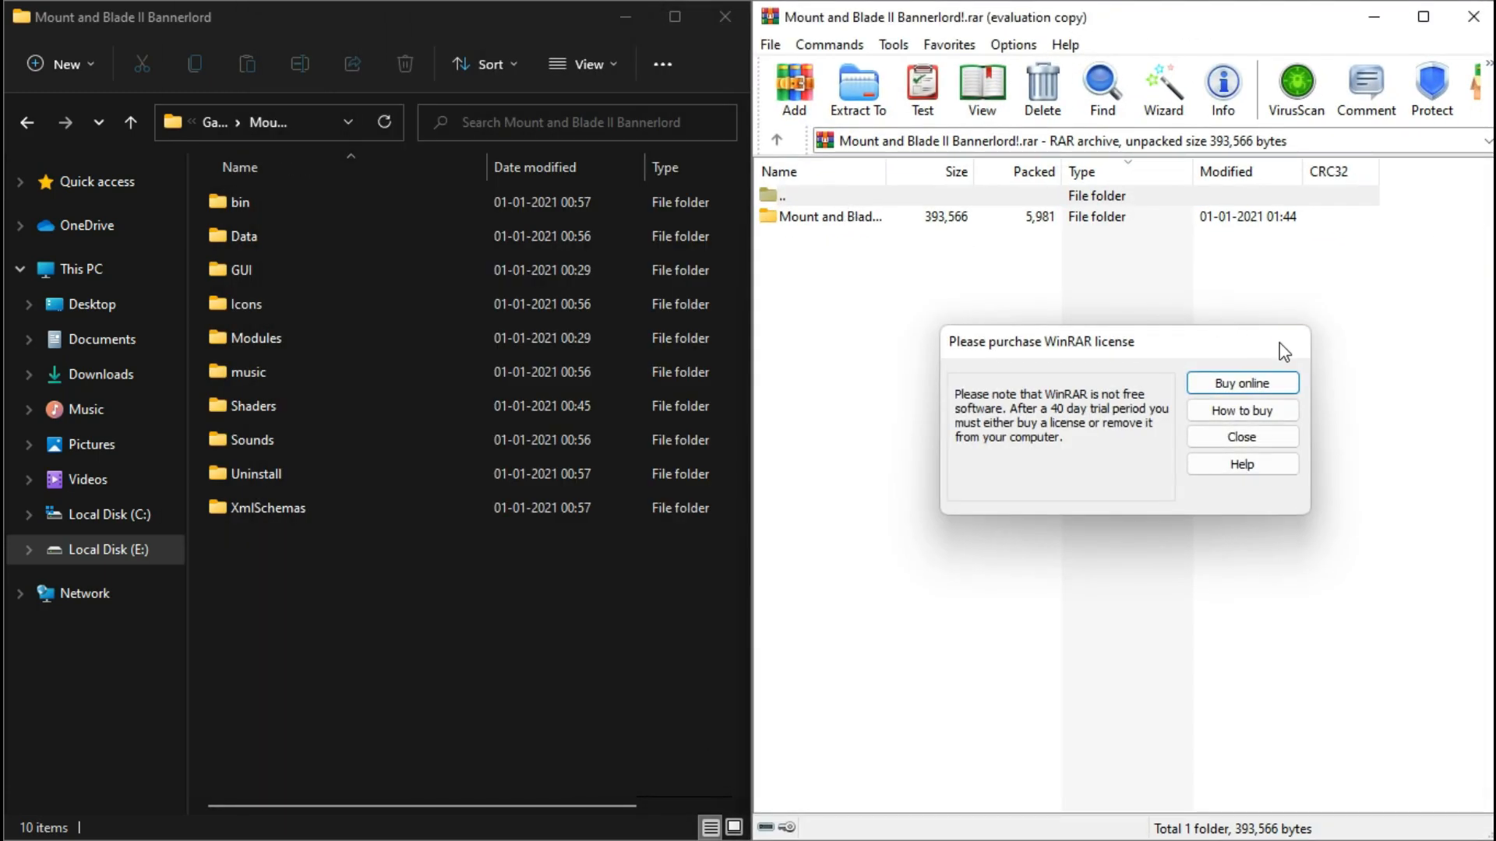
click(1241, 437)
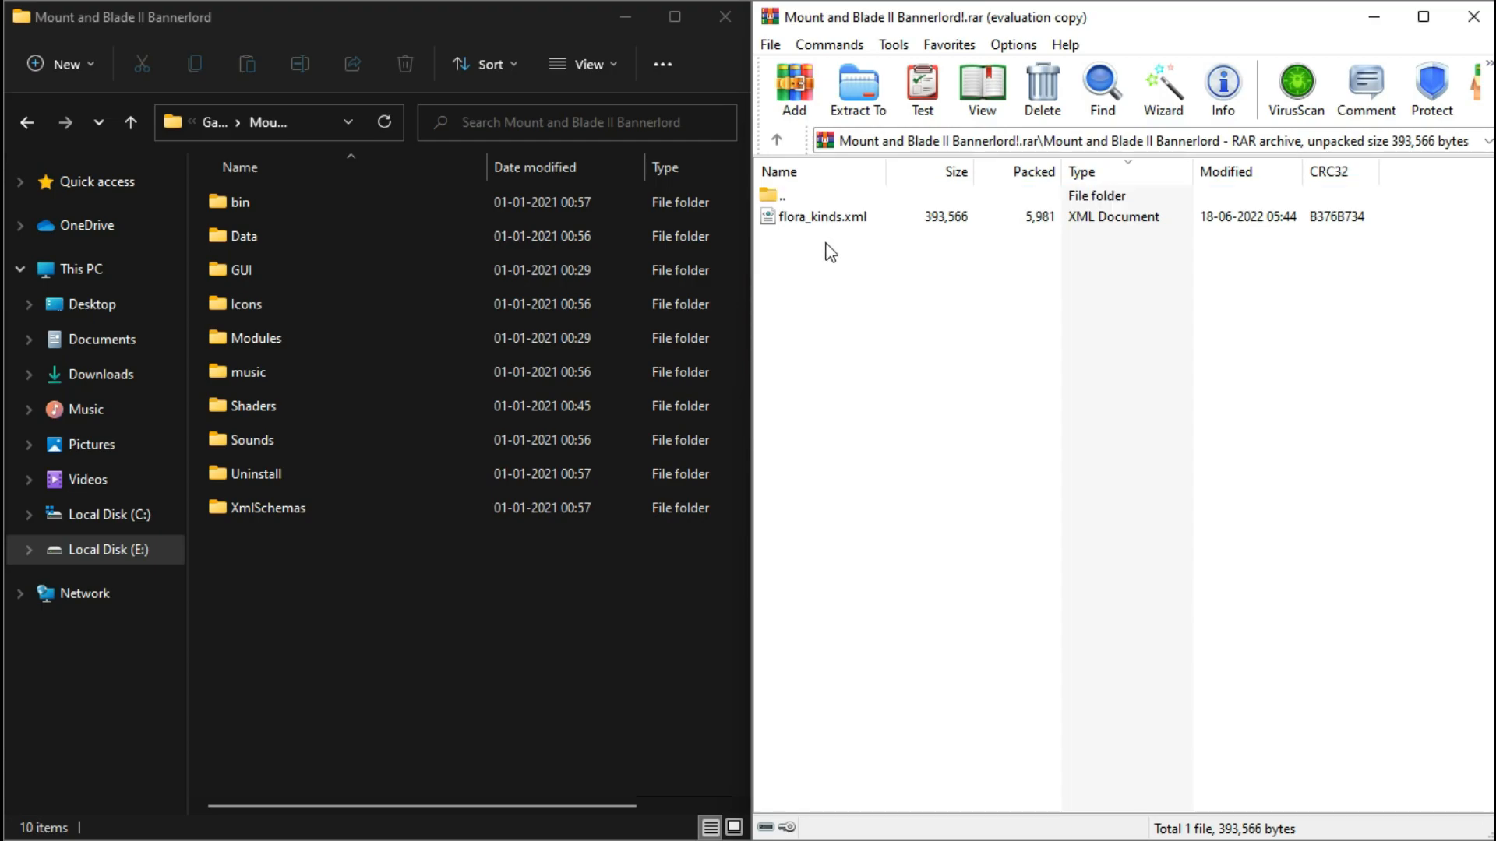
Step: Open Modules › Native › ModuleData and replace flora_kinds.xml with the archive's copy
click(254, 338)
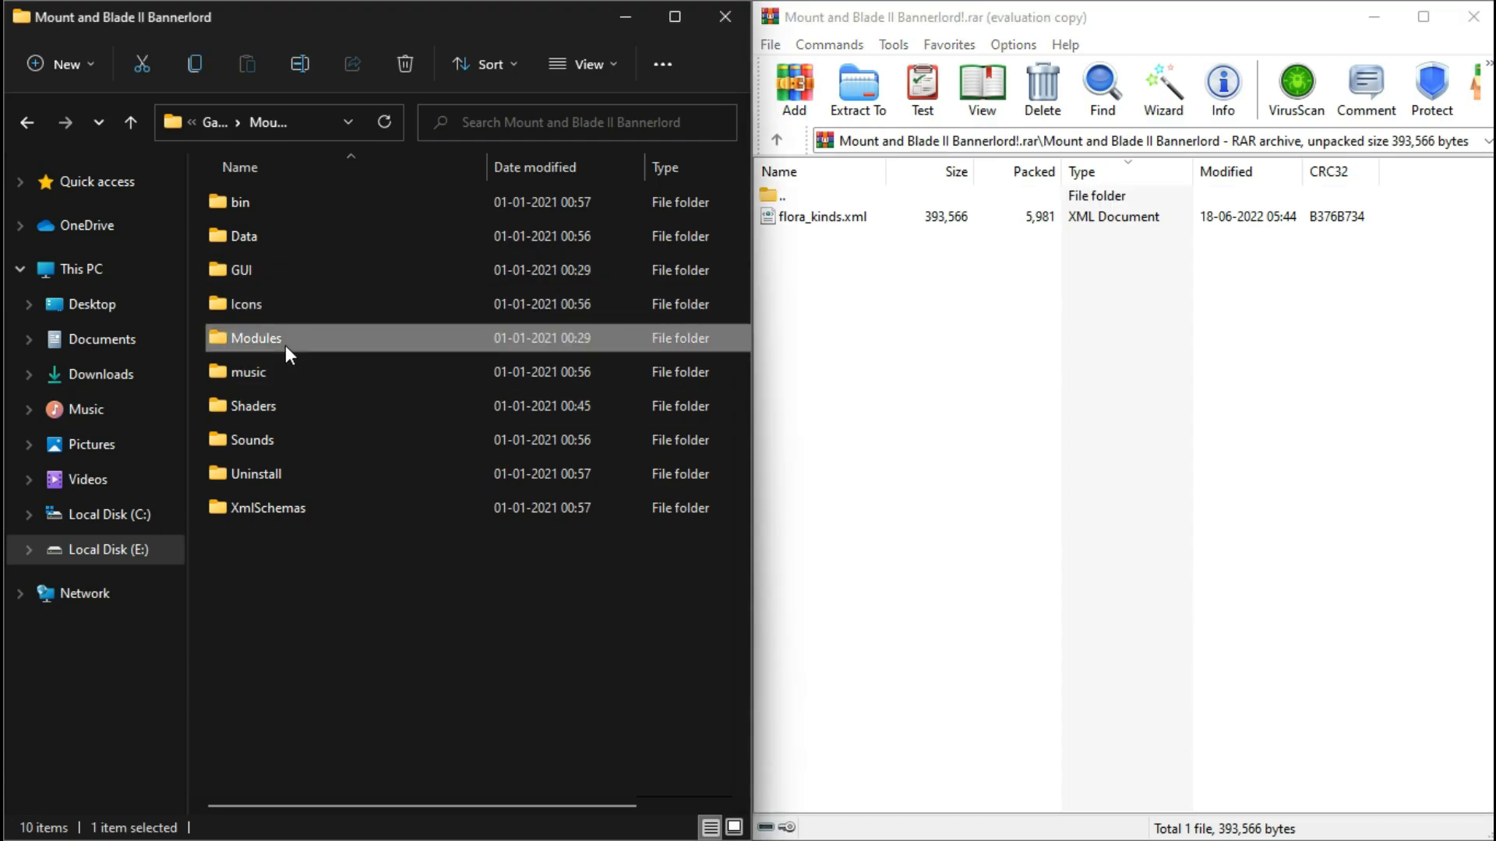
double_click(254, 337)
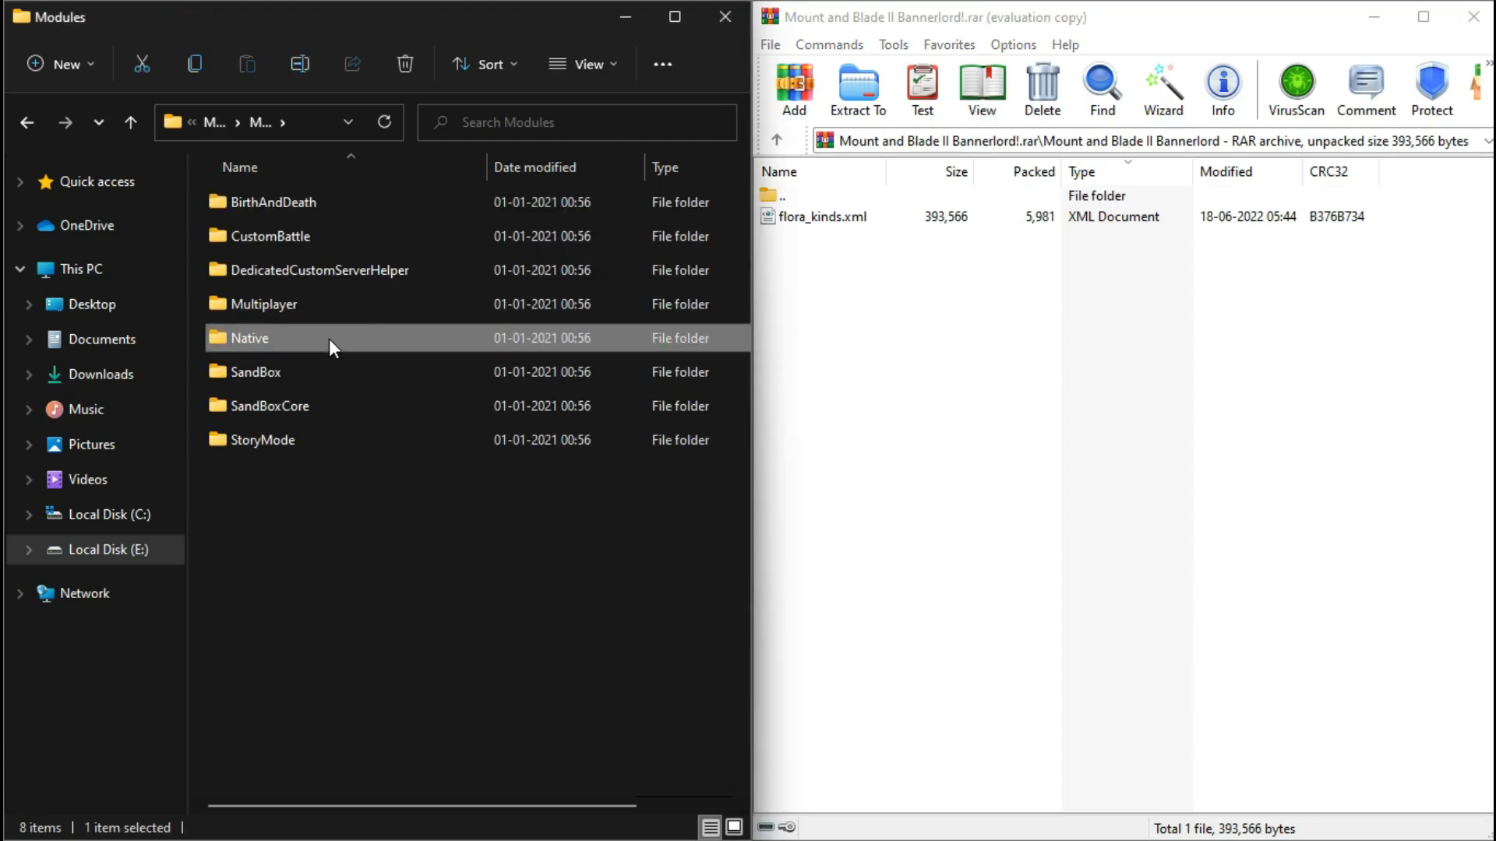
double_click(250, 337)
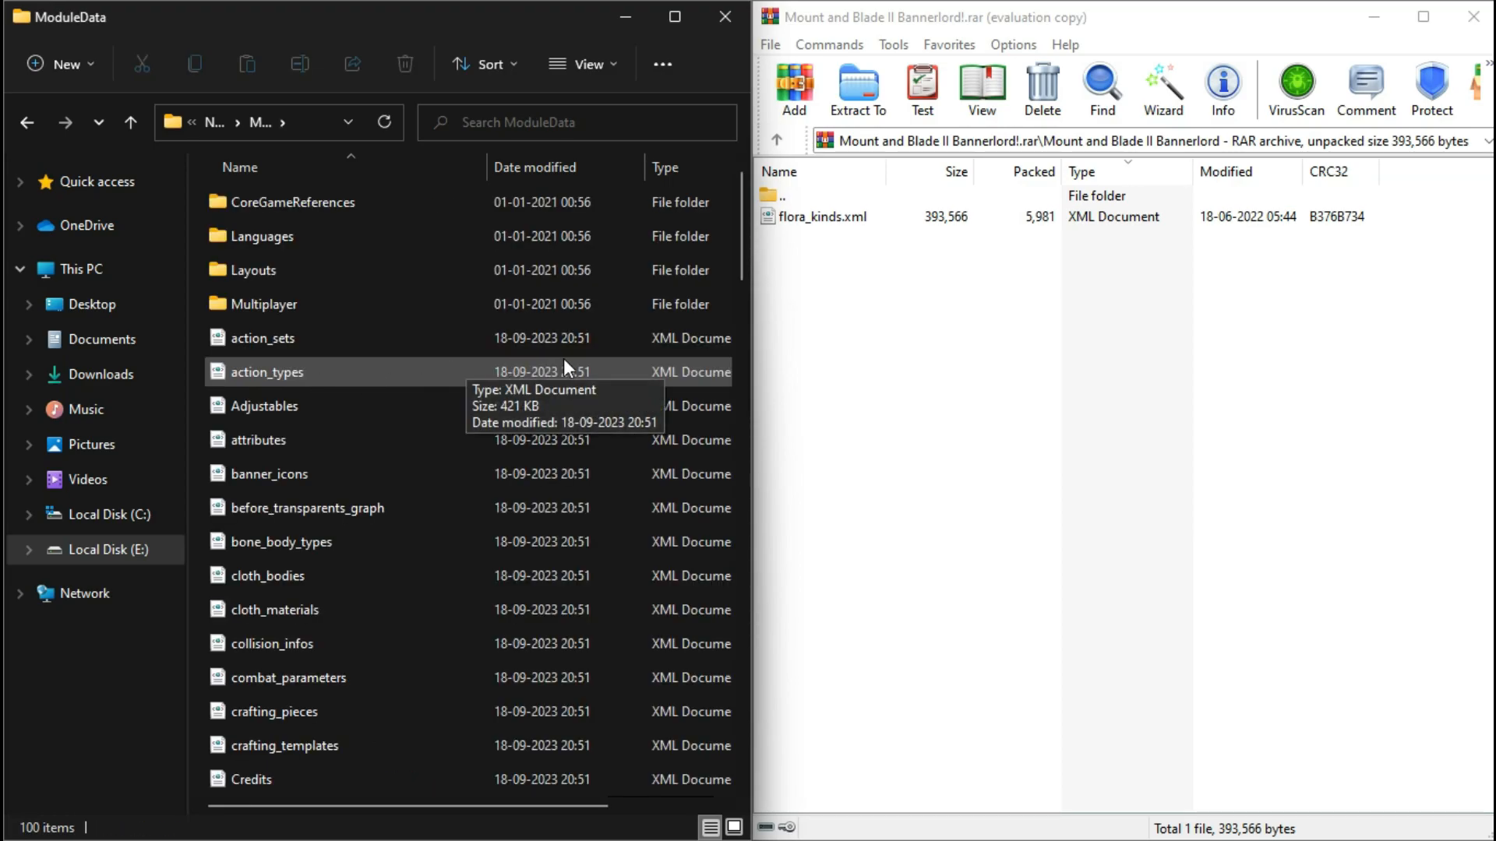
scroll(down, 3)
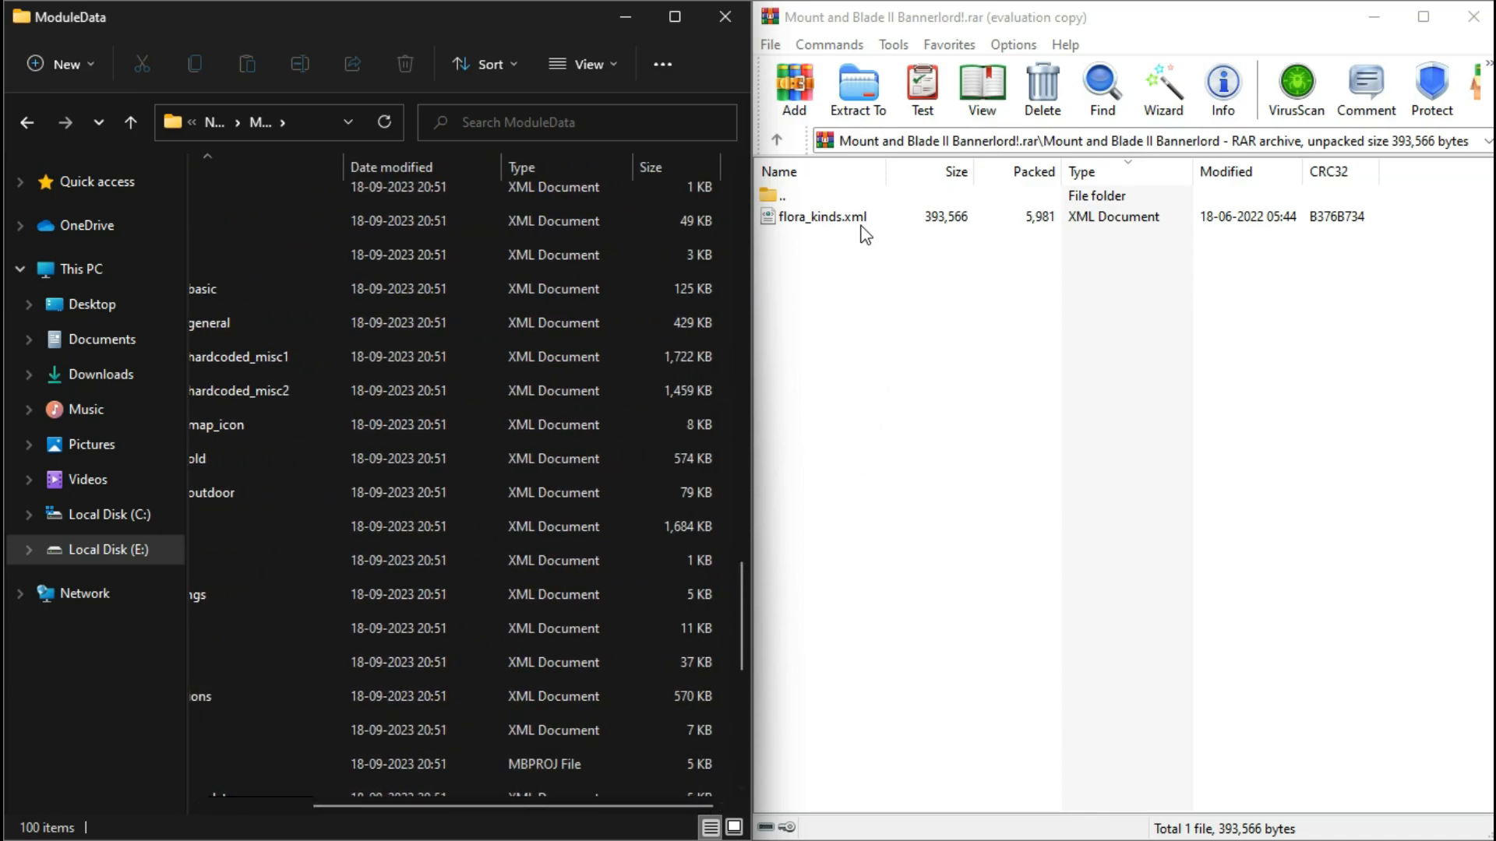
click(821, 217)
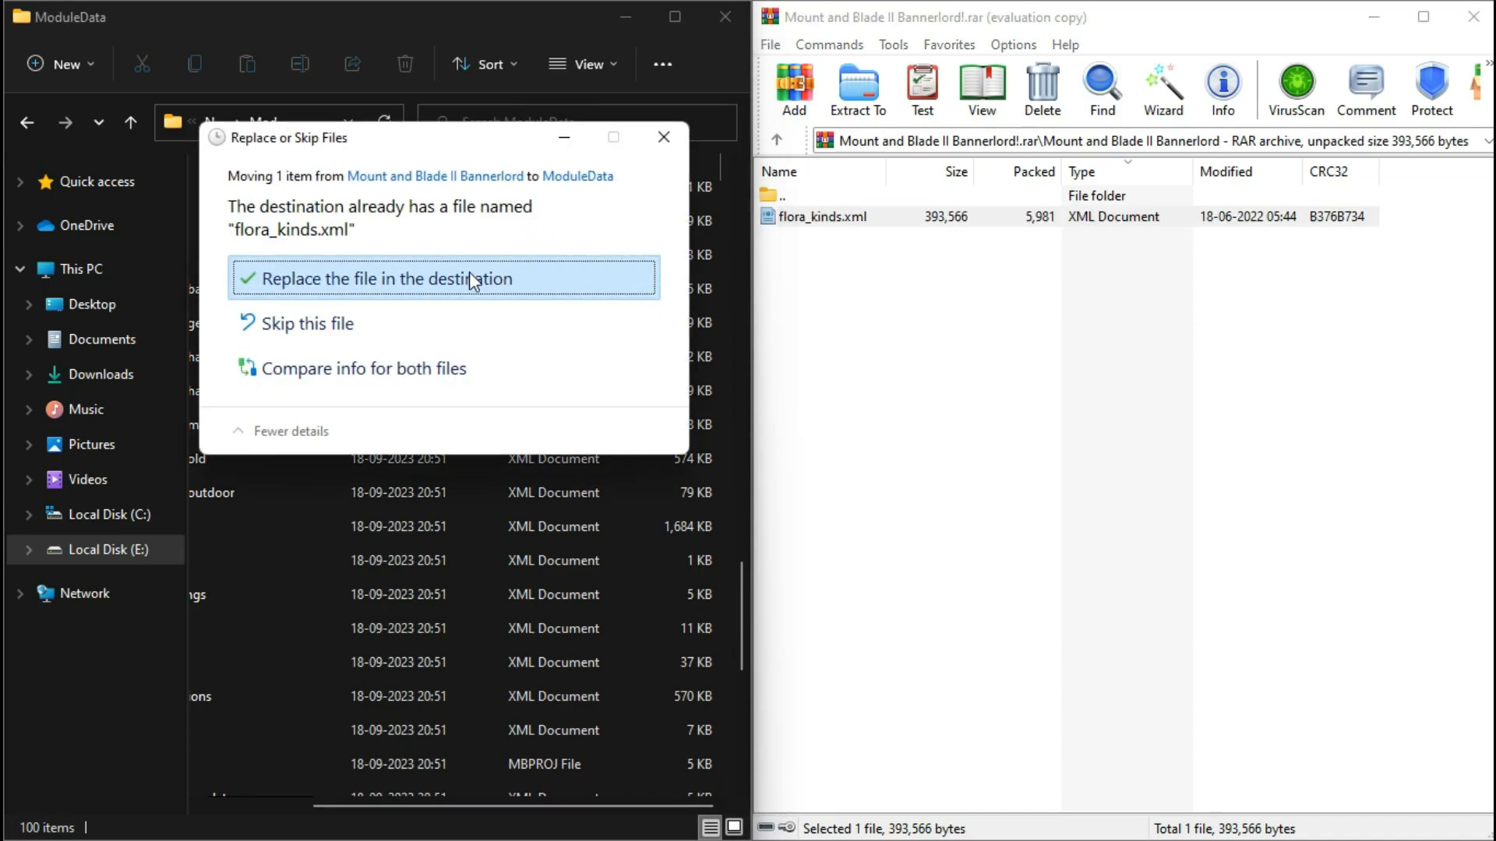
click(390, 279)
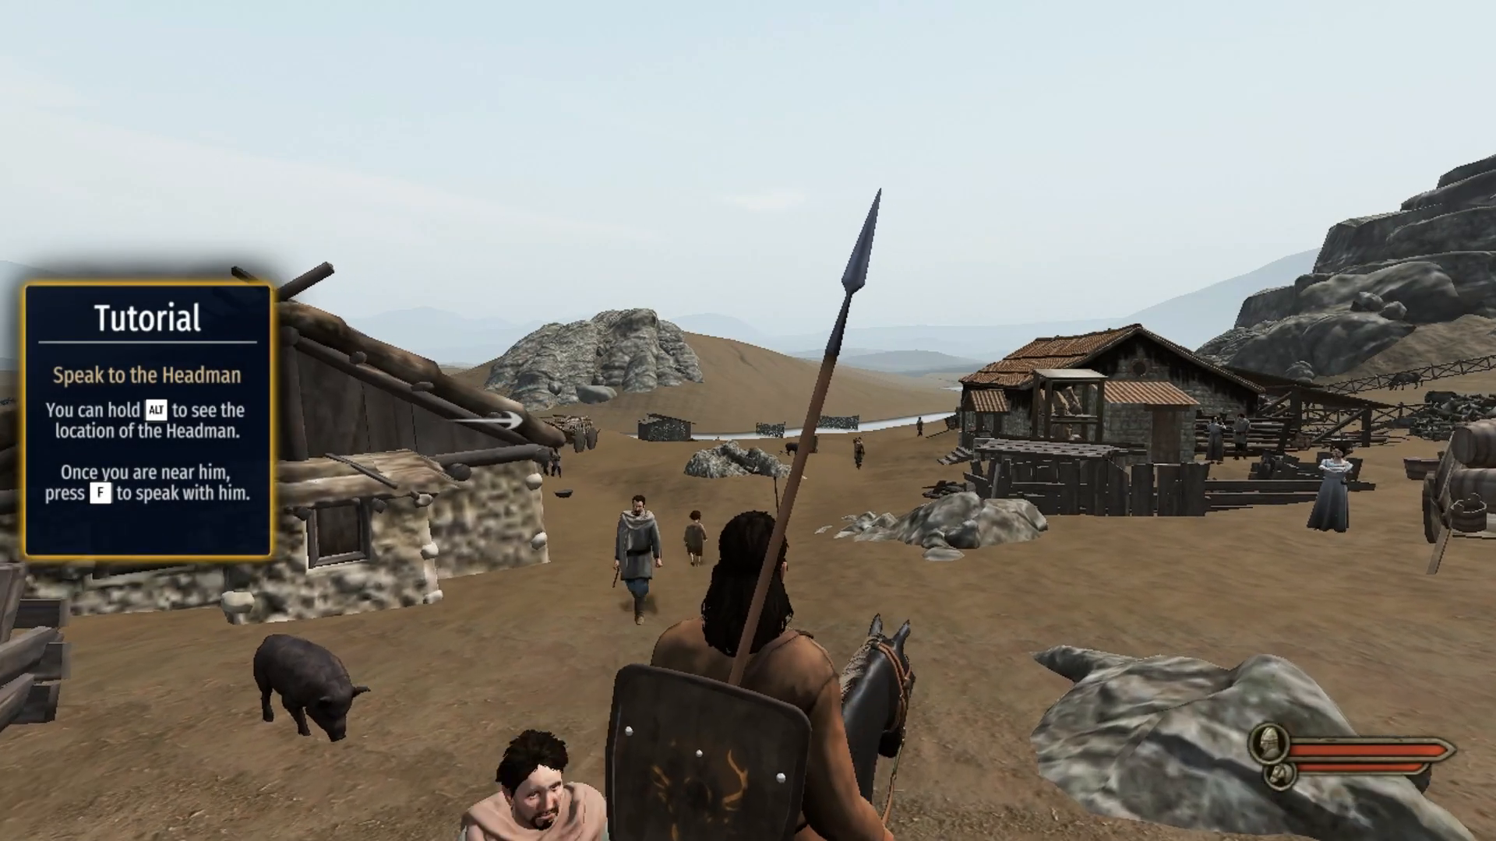
mouse_move(748, 420)
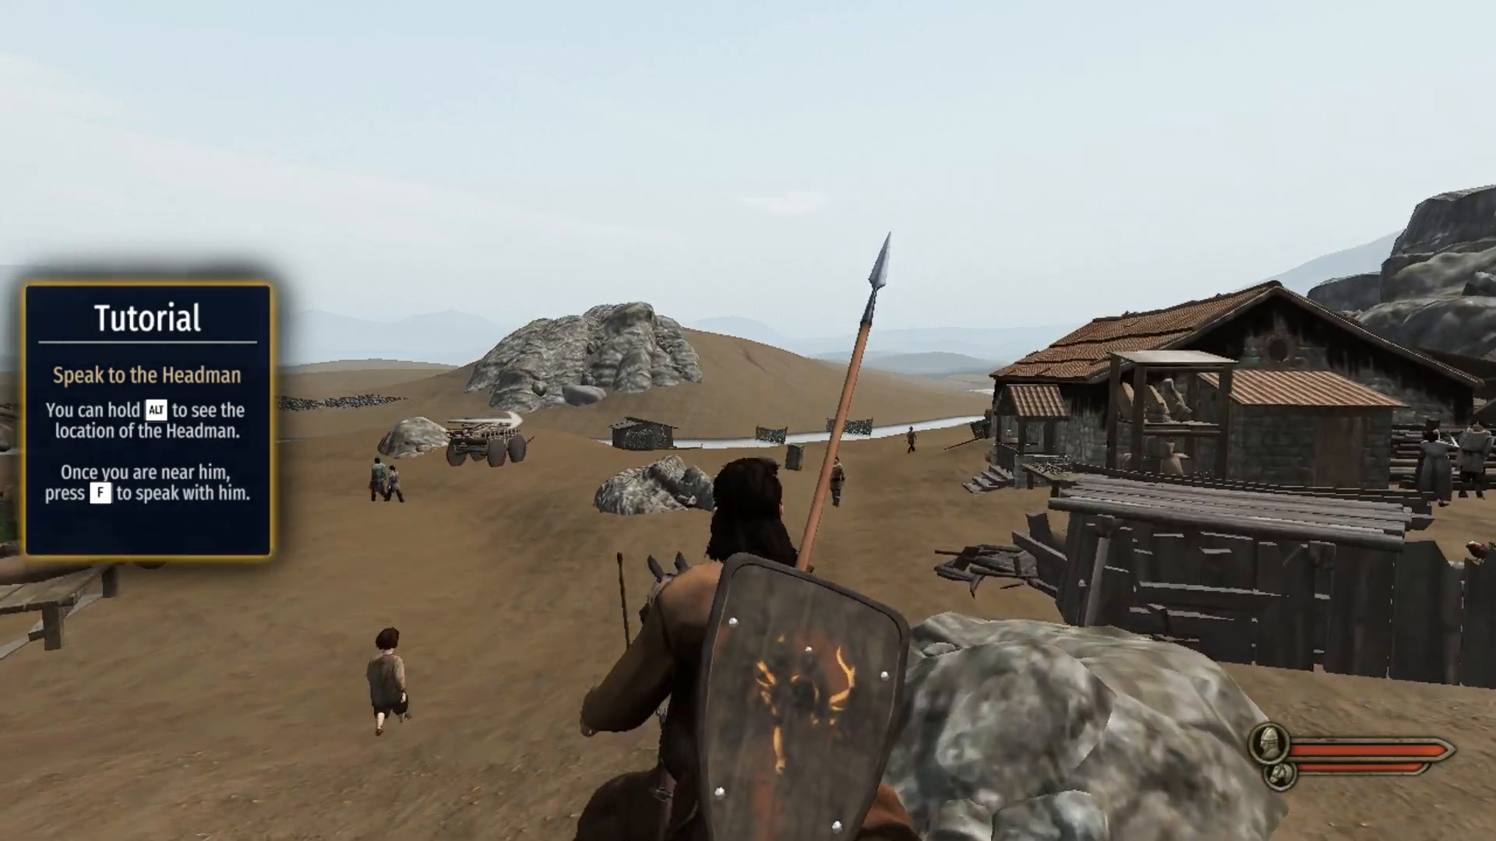